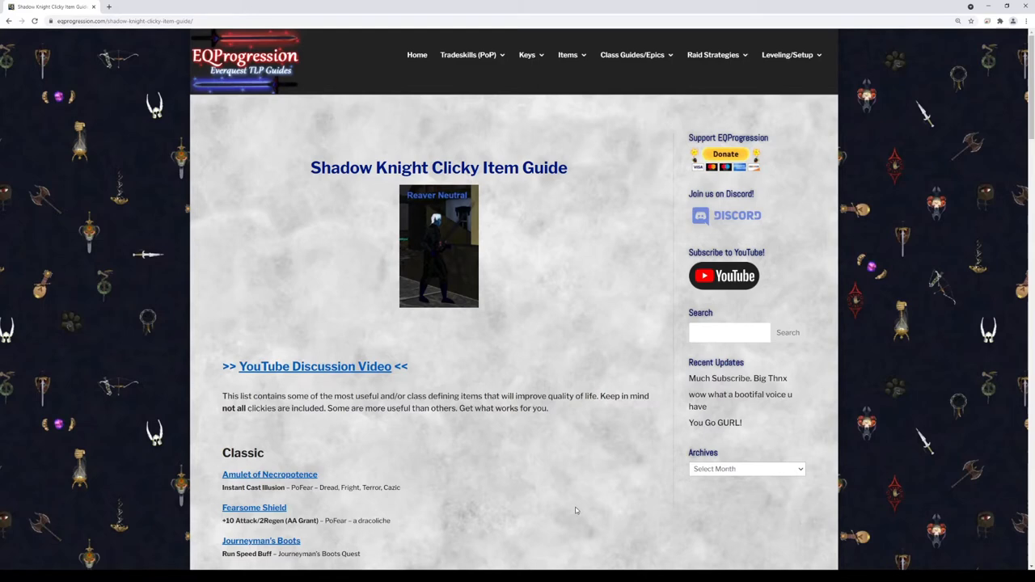
Scroll down to the Classic item list and view Fearsome Shield's tooltip, reaching Kunark
scroll("down", 3)
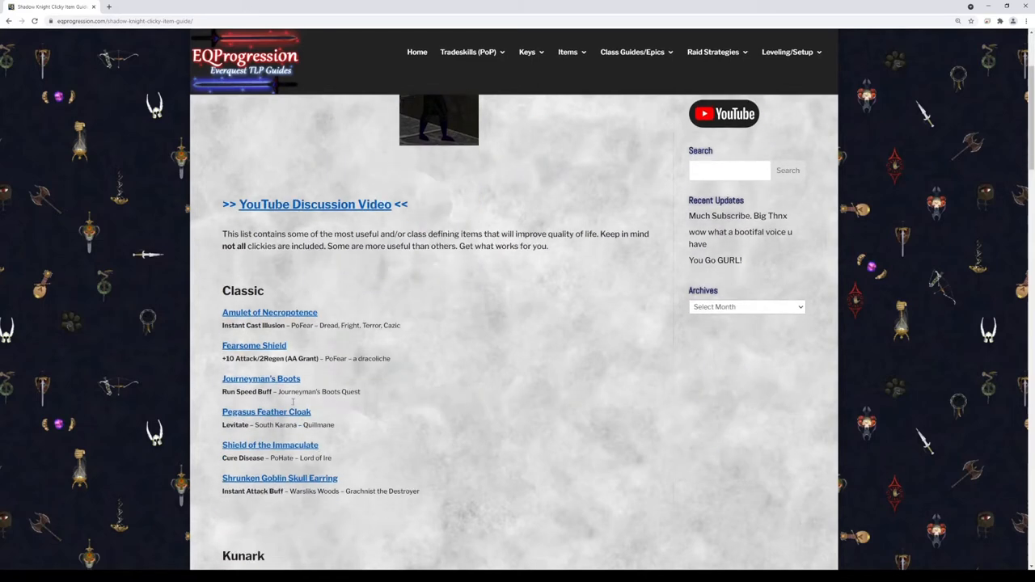
scroll("down", 3)
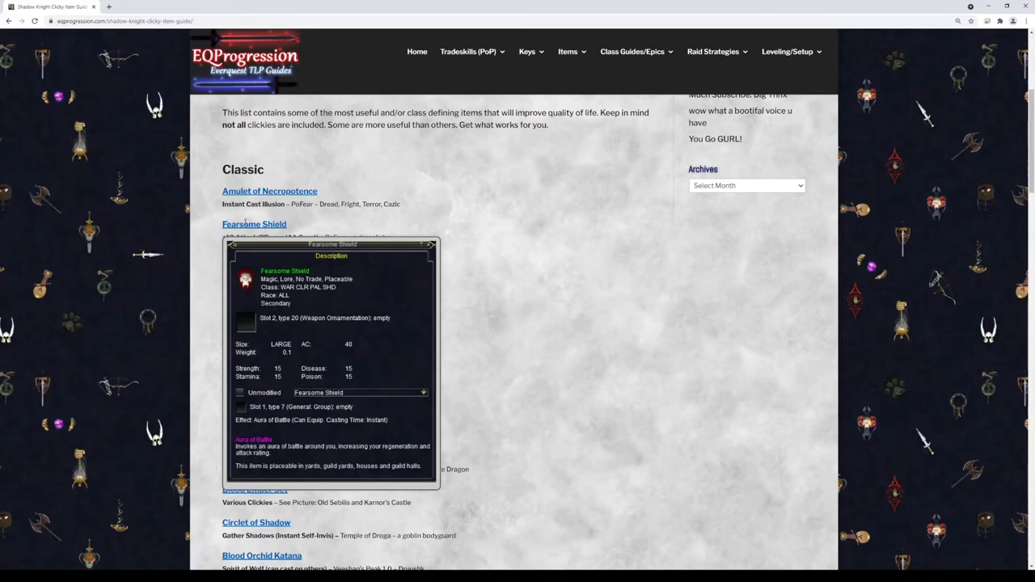
scroll("down", 3)
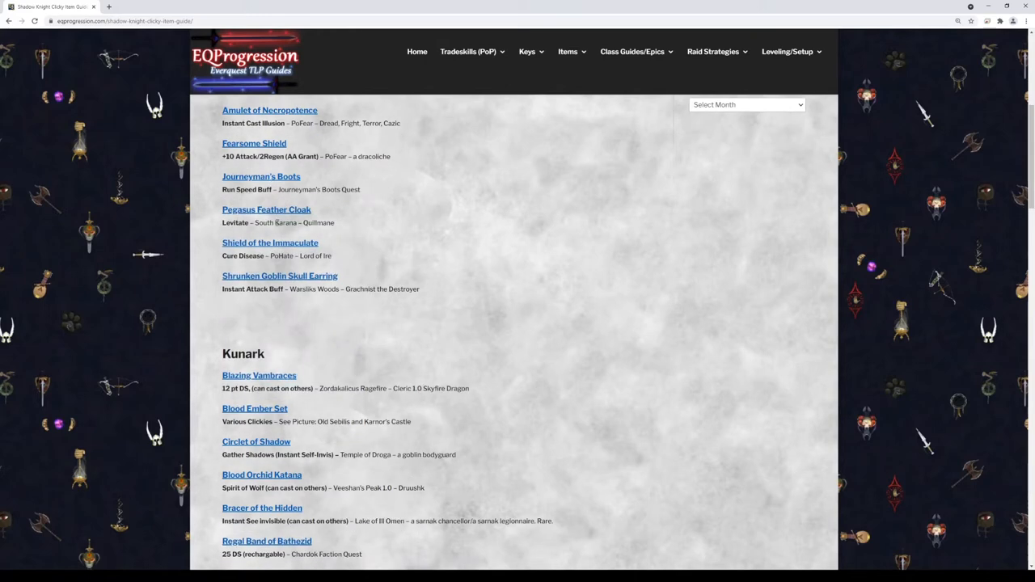
View Pegasus Feather Cloak's tooltip, then scroll the Kunark list down to Shai'din Revenant Bauble
left_click(265, 210)
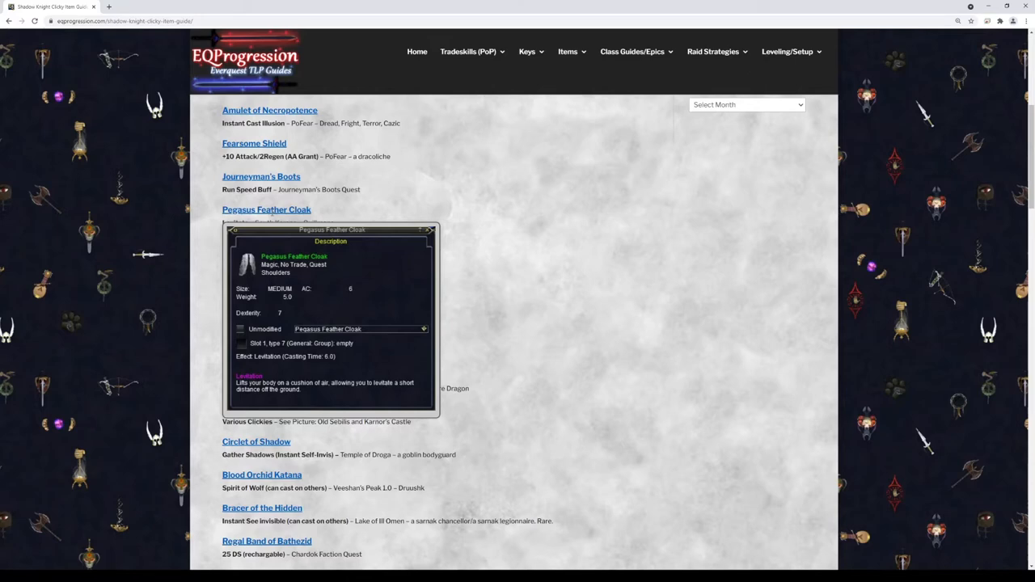
scroll("down", 3)
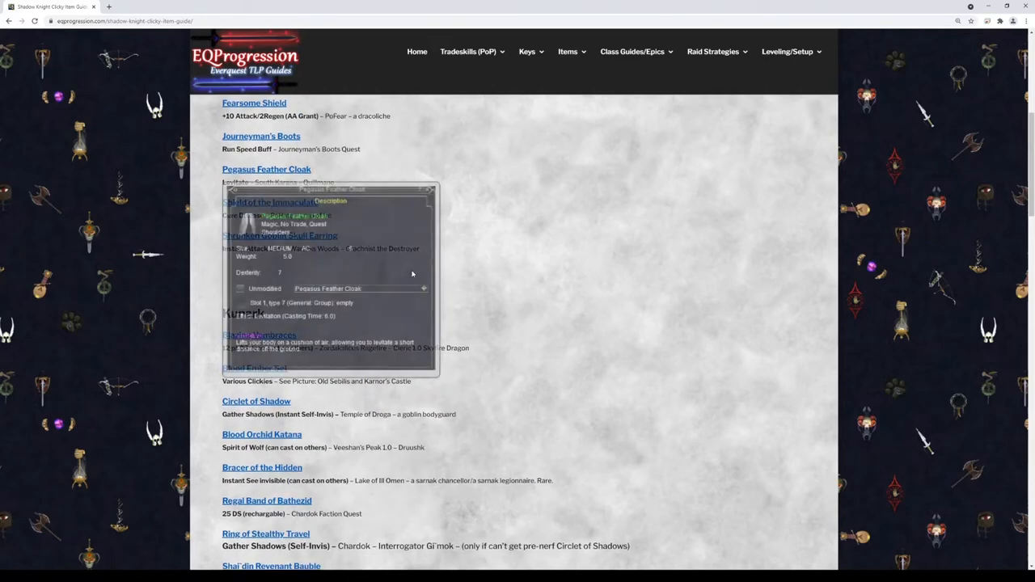
scroll("down", 3)
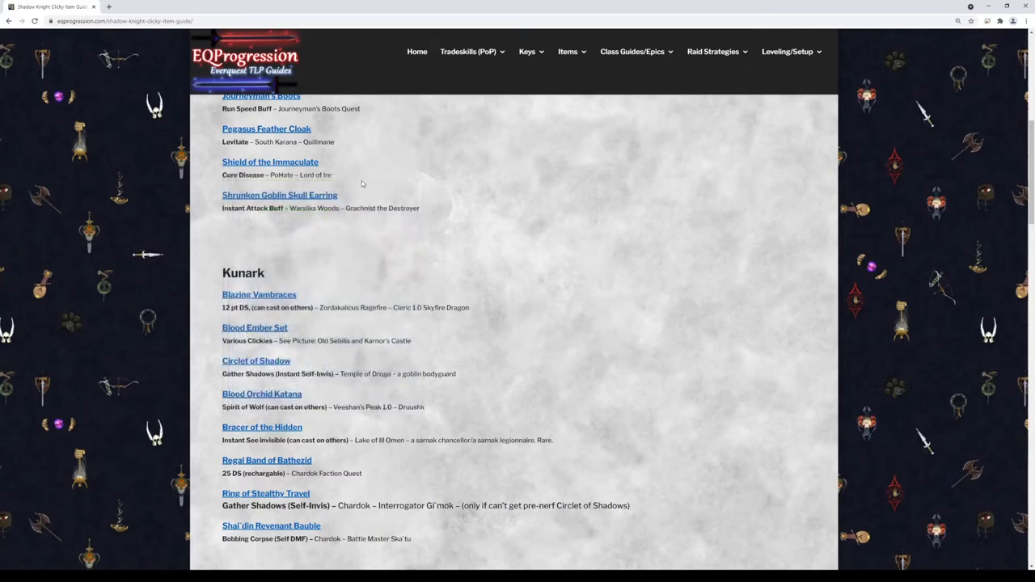
View item tooltips at the end of the Kunark list, including the Blood Ember Set pieces
left_click(278, 194)
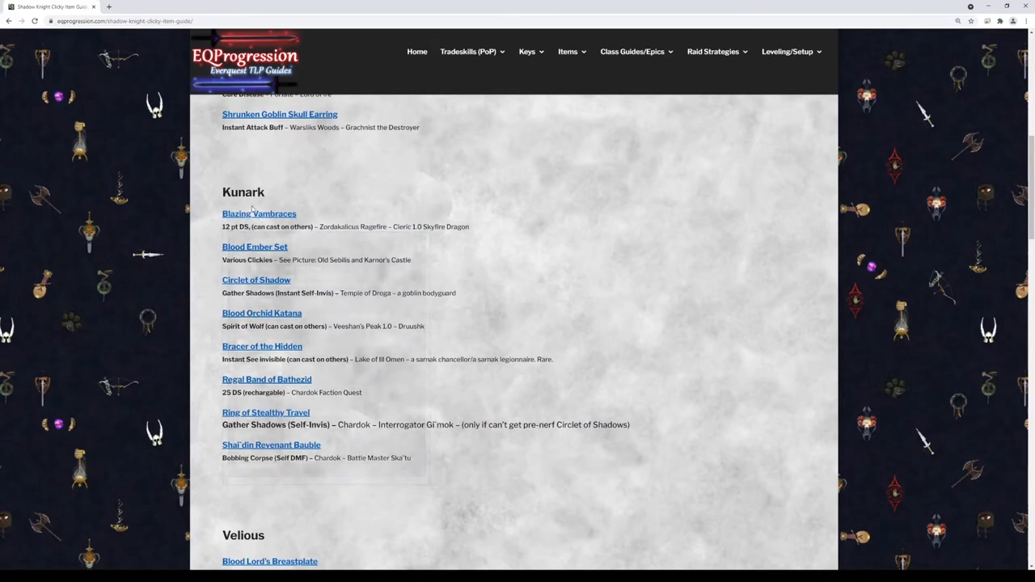
left_click(258, 213)
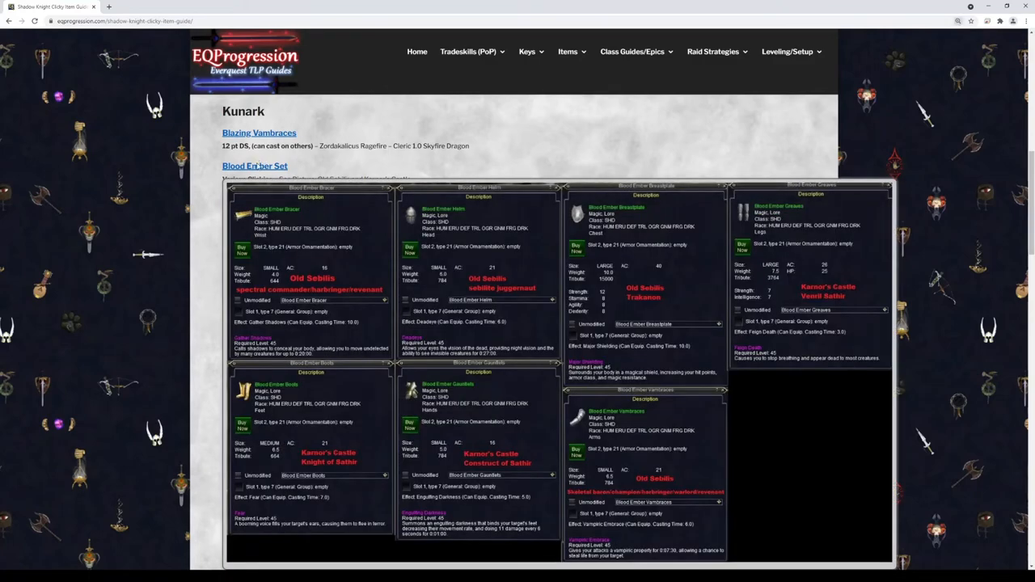
Scroll down to the Velious list beginning with Blood Lord's Breastplate
scroll("down", 3)
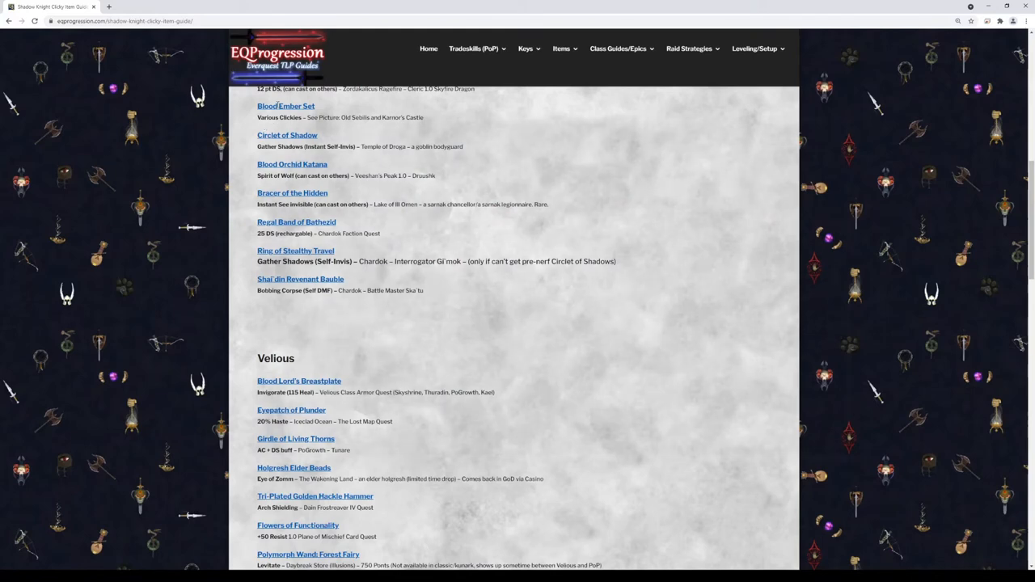
left_click(285, 107)
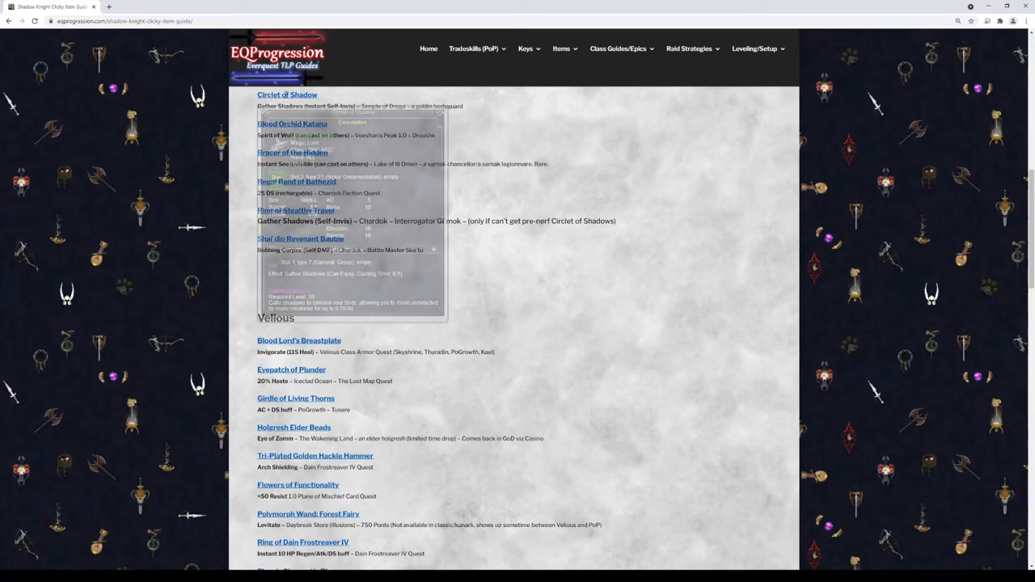
mouse_move(420, 105)
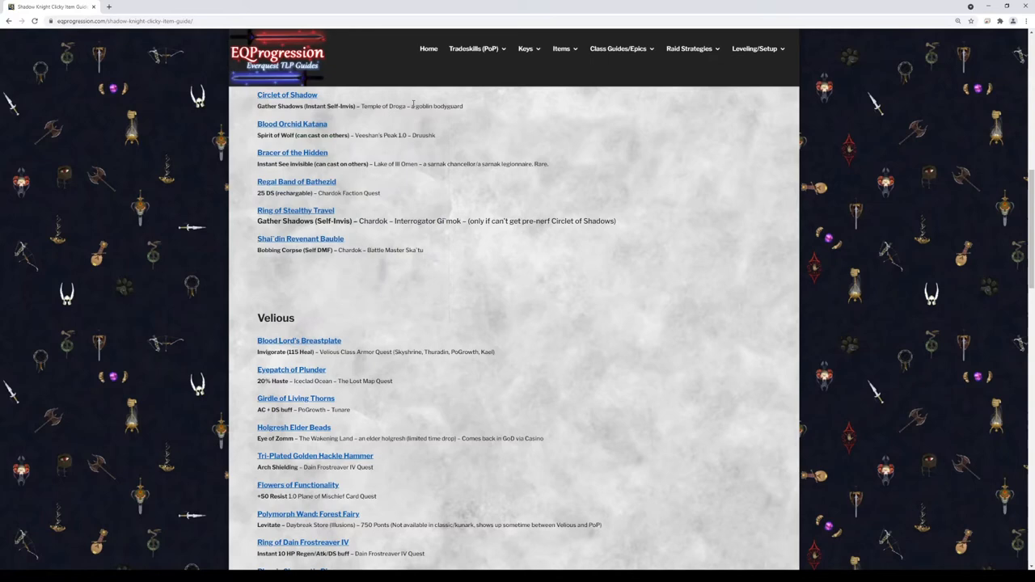
mouse_move(364, 106)
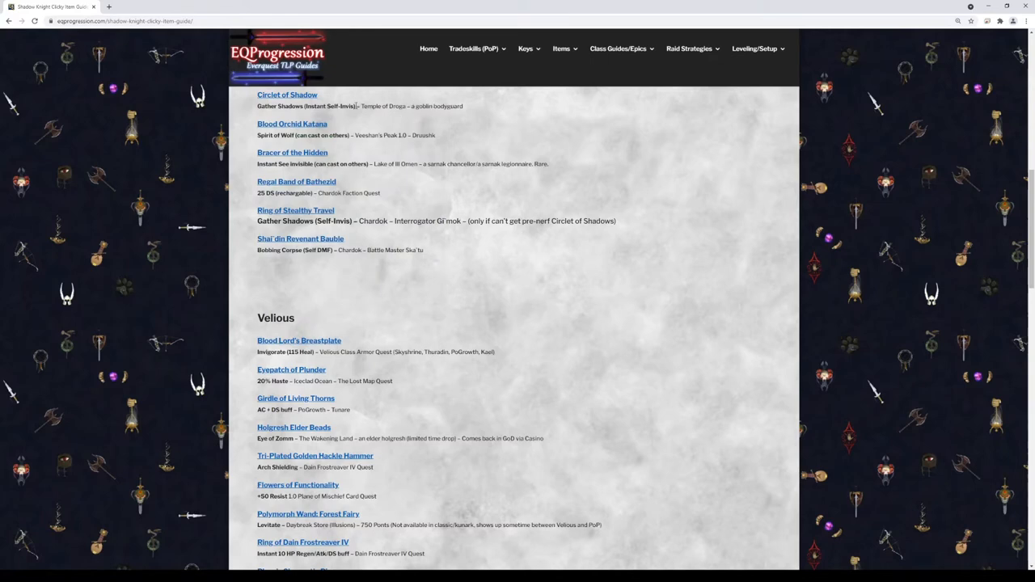
left_click(288, 94)
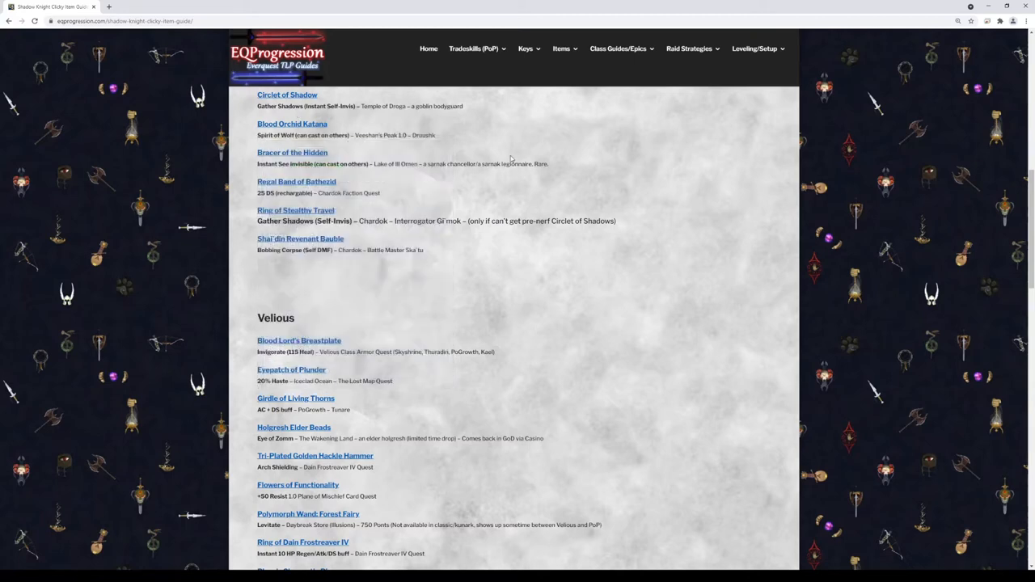
scroll("down", 3)
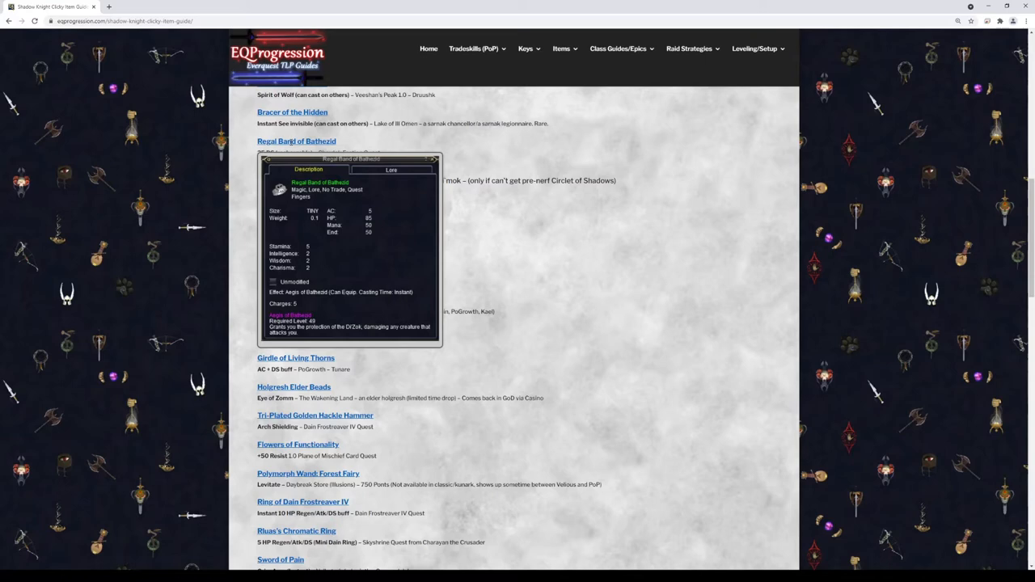
View Shai'din Revenant Bauble's tooltip and scroll the Velious list to Wavecrasher and Wilhuppon
scroll("down", 3)
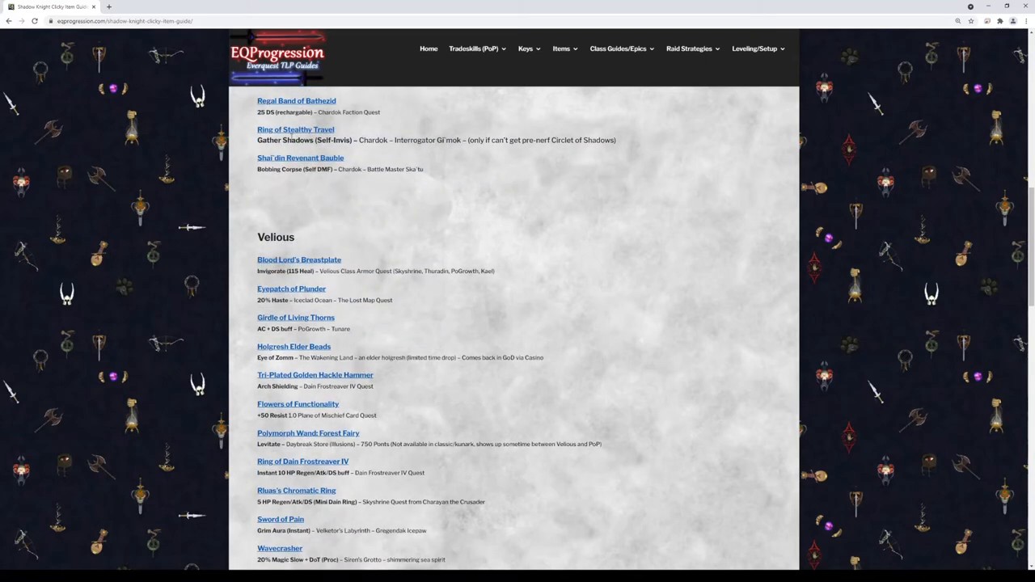
left_click(294, 129)
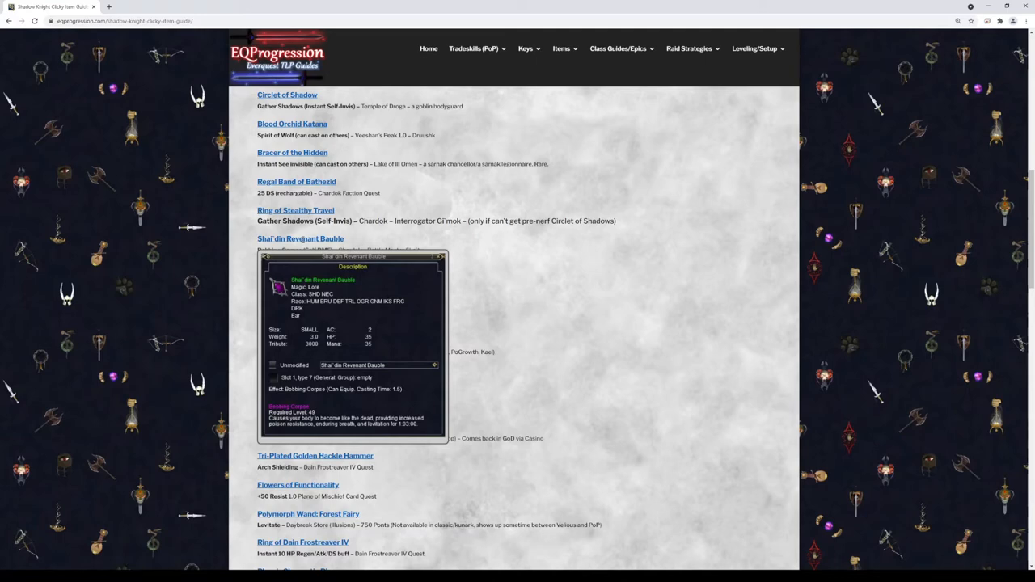
scroll("down", 3)
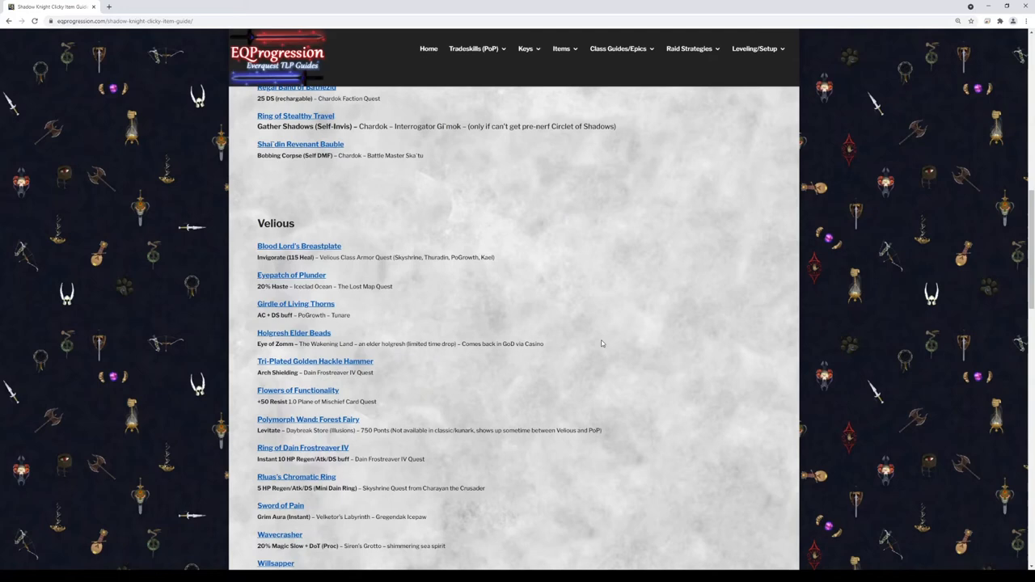
View Blood Lord's Breastplate's and Girdle of Living Thorns' tooltips at the Velious/Luclin boundary
left_click(297, 246)
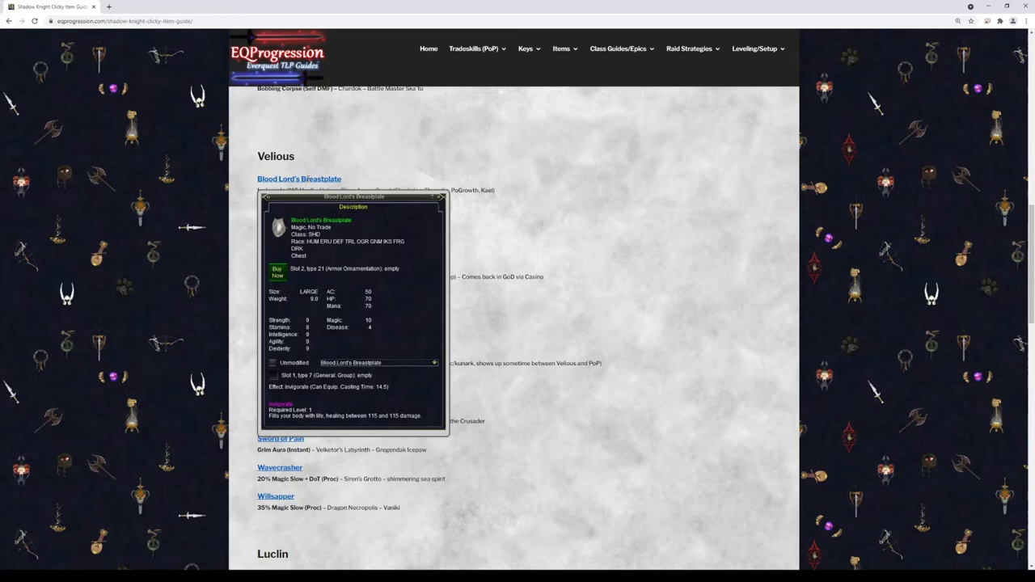
mouse_move(331, 186)
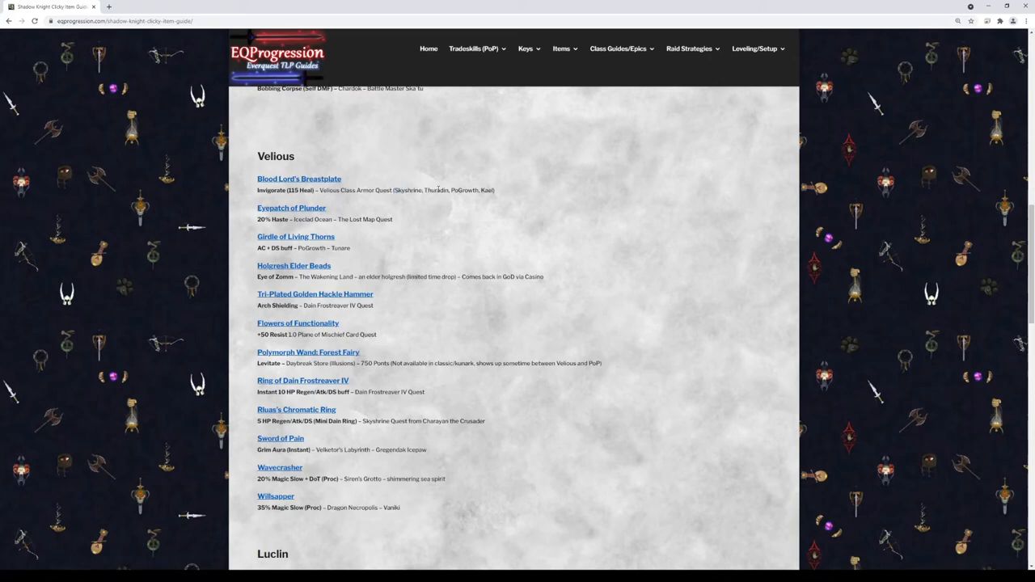
left_click_drag(450, 191, 500, 192)
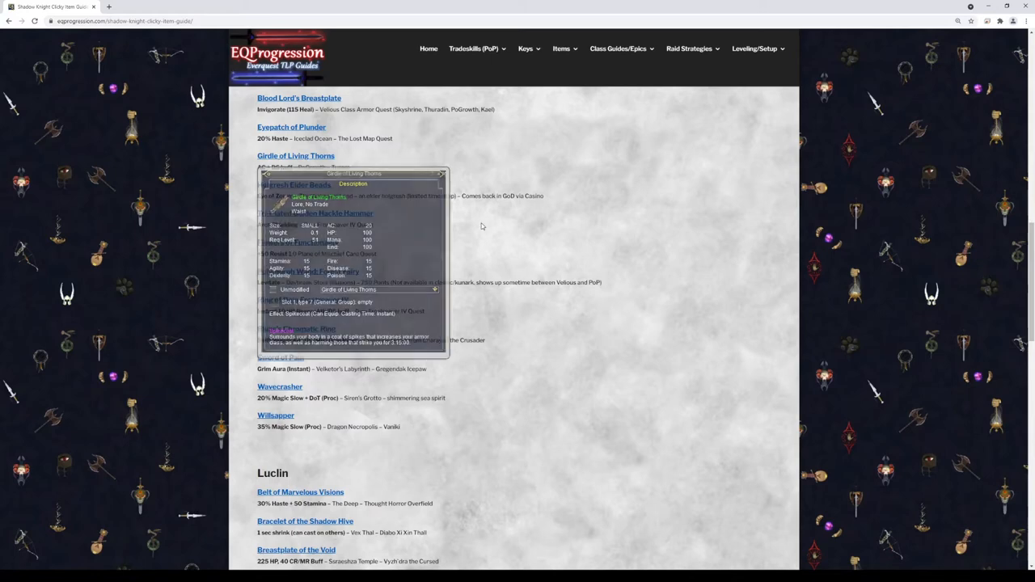
Highlight the 'Comes back in GoD via Cosmic' note and view Tri-Plated Golden Hackle Hammer and Polymorph Wand: Forest Fairy tooltips
scroll("down", 3)
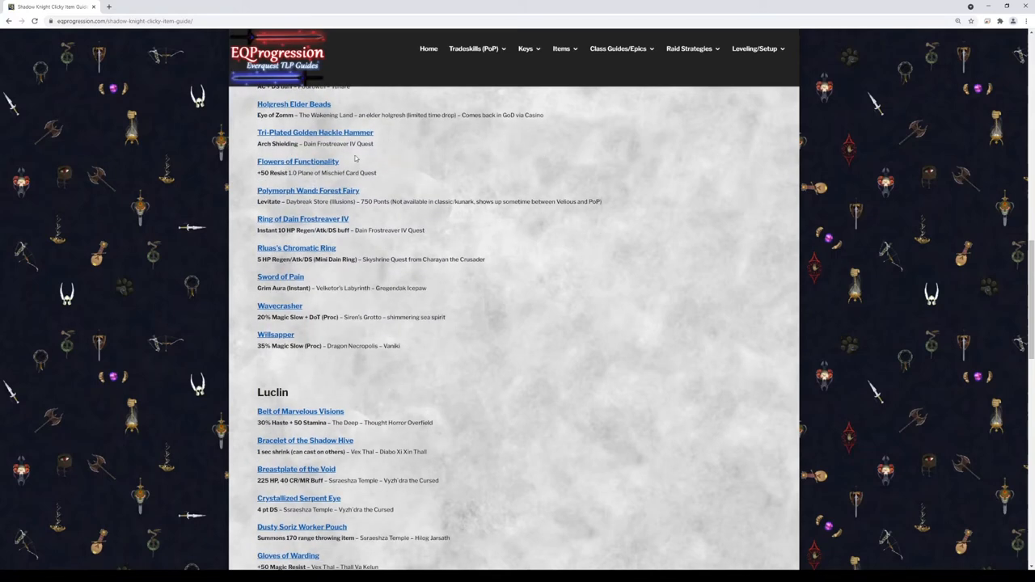
left_click_drag(297, 114, 475, 115)
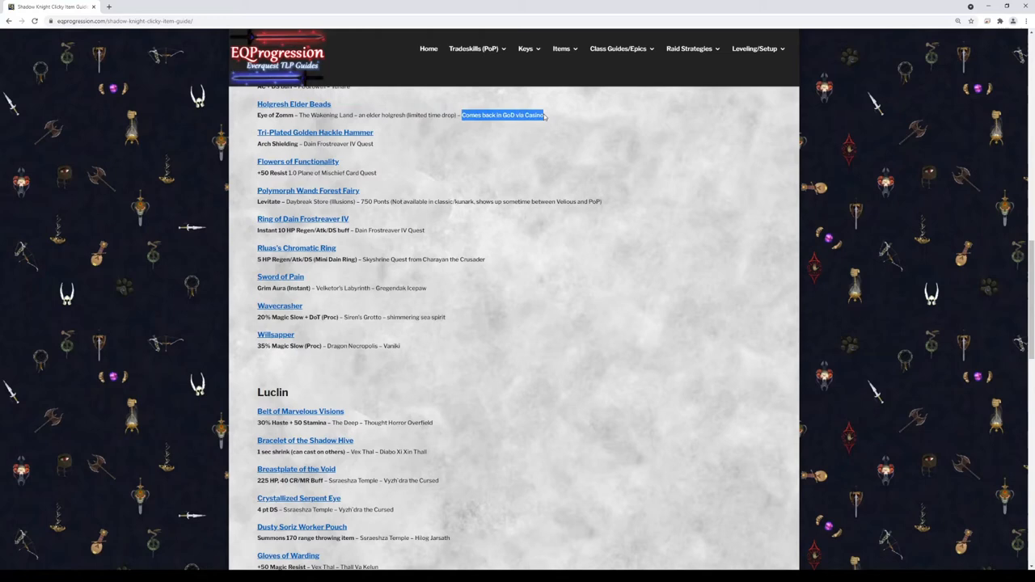
left_click(317, 133)
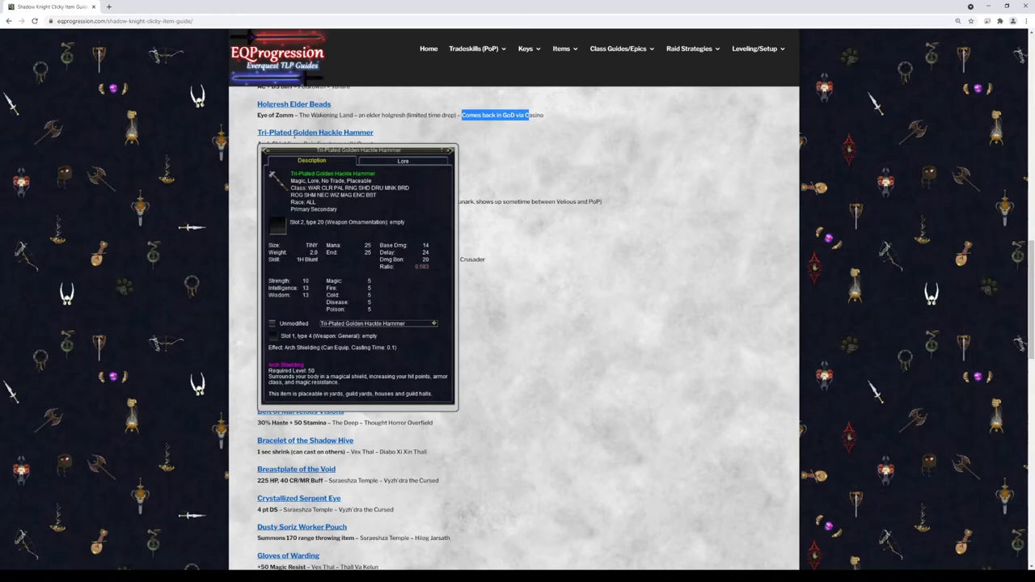
left_click(440, 150)
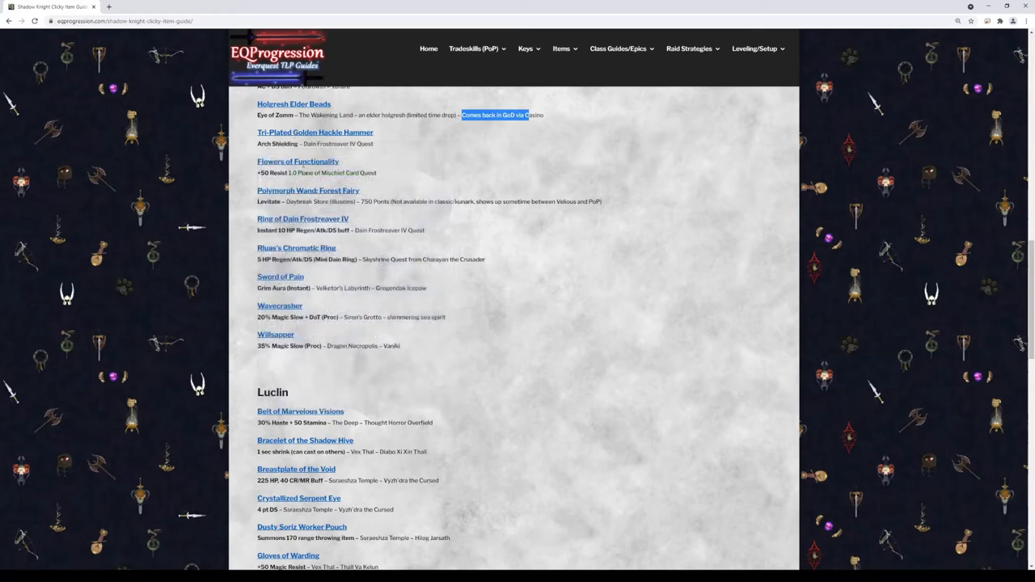
left_click(297, 161)
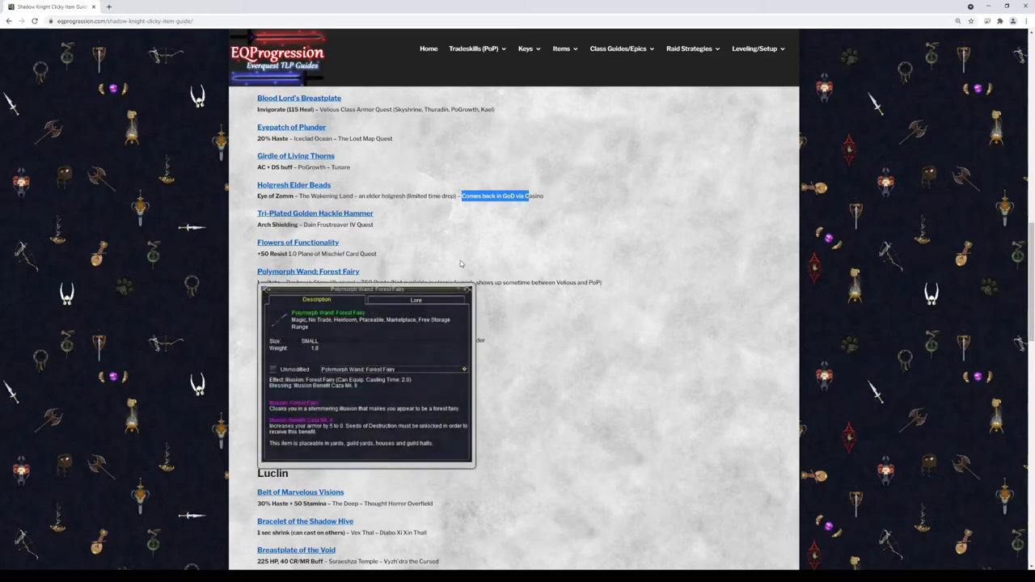
Scroll the Luclin list down past Gloves of Warding to Orb of the Sky
scroll("down", 3)
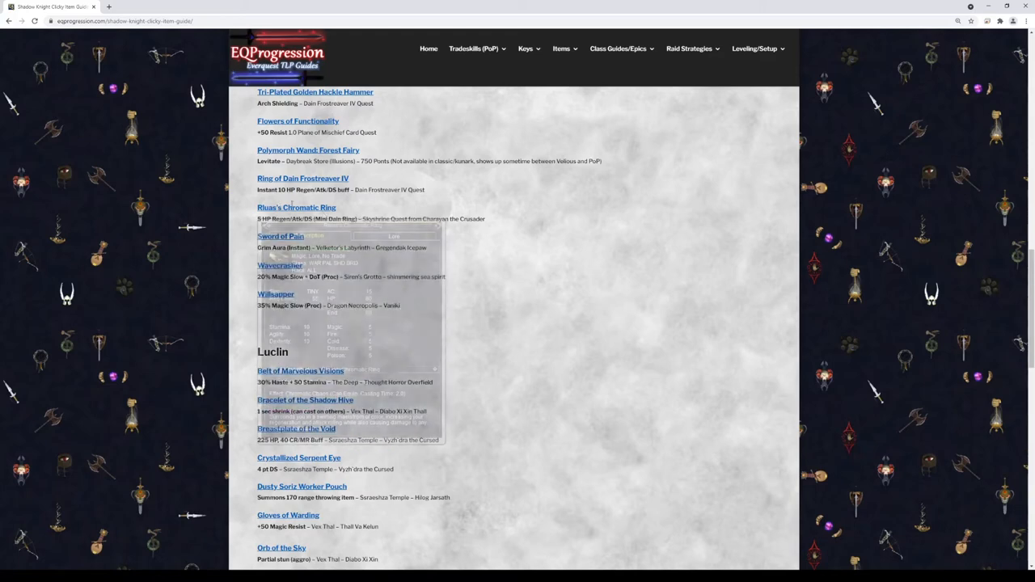
View Willsapper's and Belt of Marvelous Visions' tooltips, with Luclin extending to Torque of the Wyrmlord
scroll("down", 3)
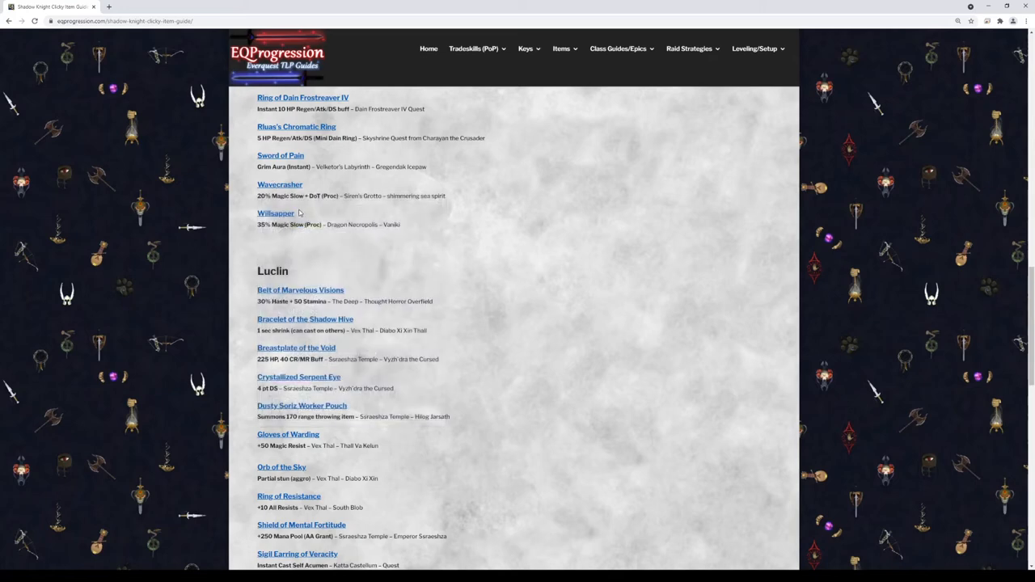
left_click(278, 185)
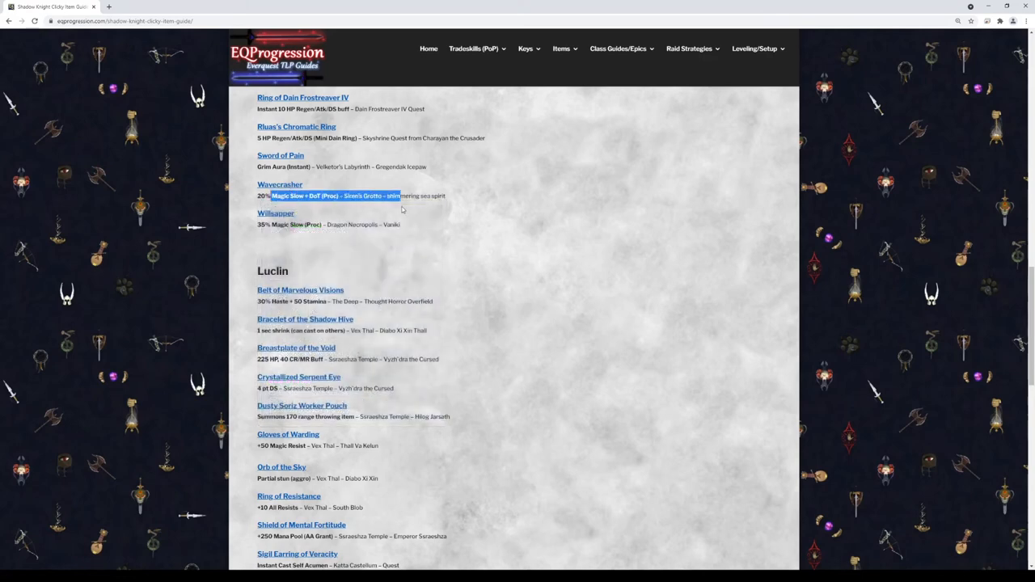
left_click(278, 185)
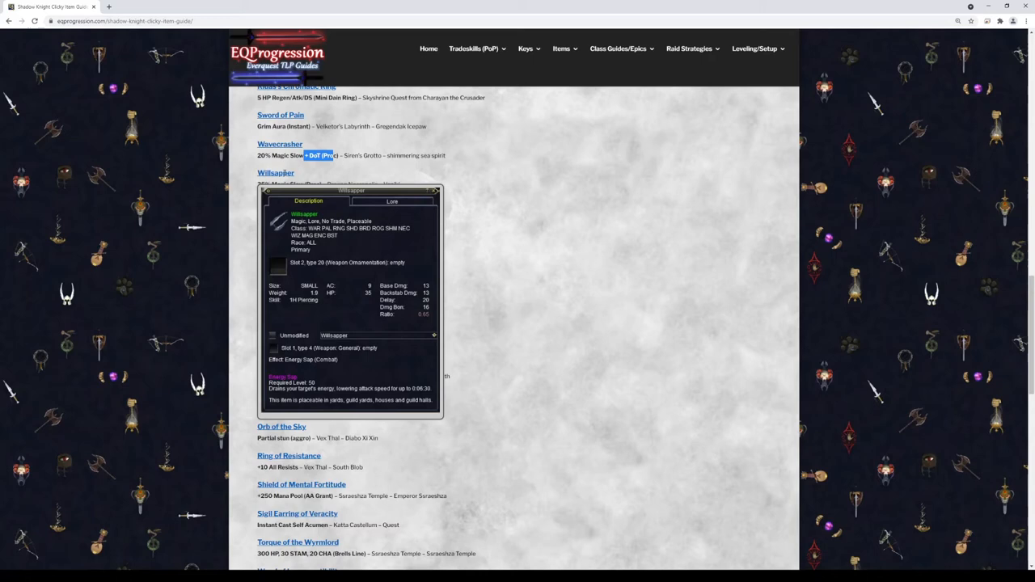
mouse_move(330, 211)
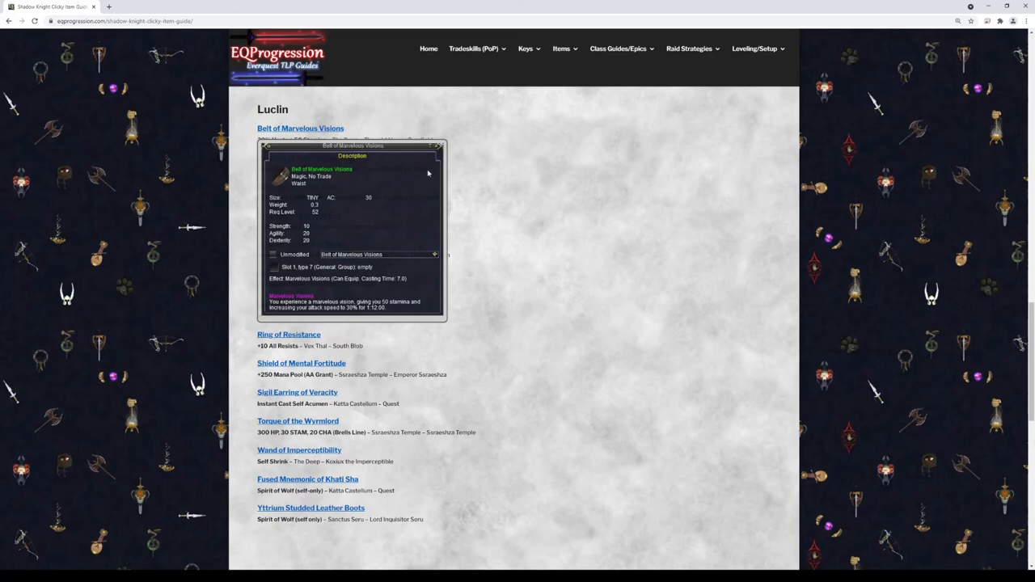
View Gloves of Warding's tooltip, then scroll to Planes of Power listing Band of Primordial Energy through Eye of Dreams
scroll("down", 3)
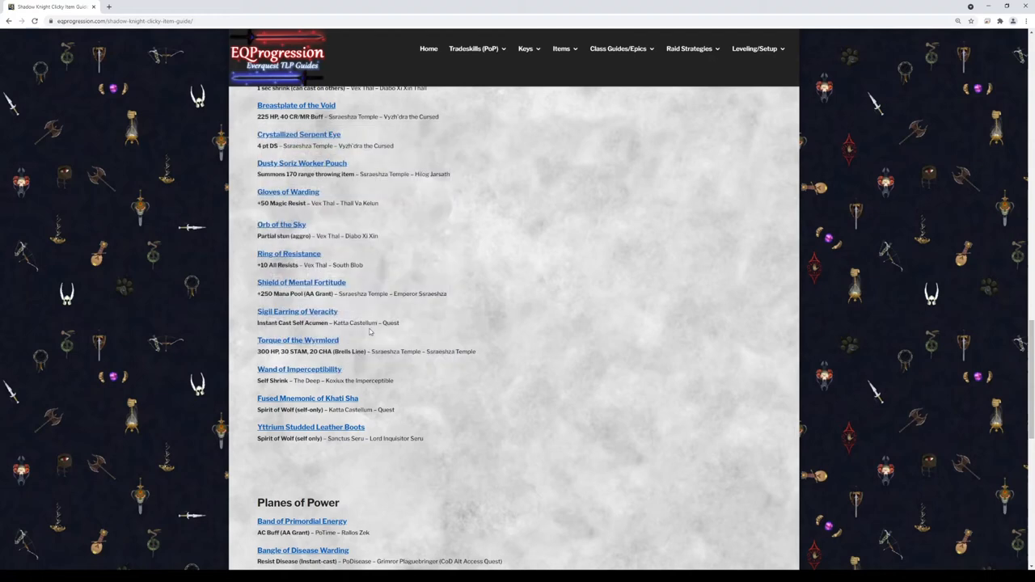
left_click(296, 106)
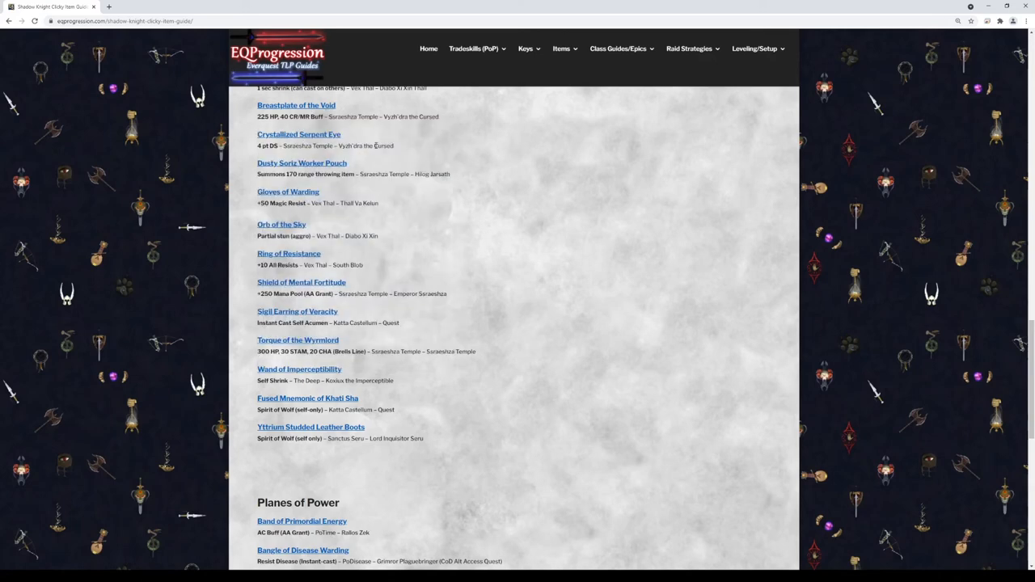
left_click(298, 134)
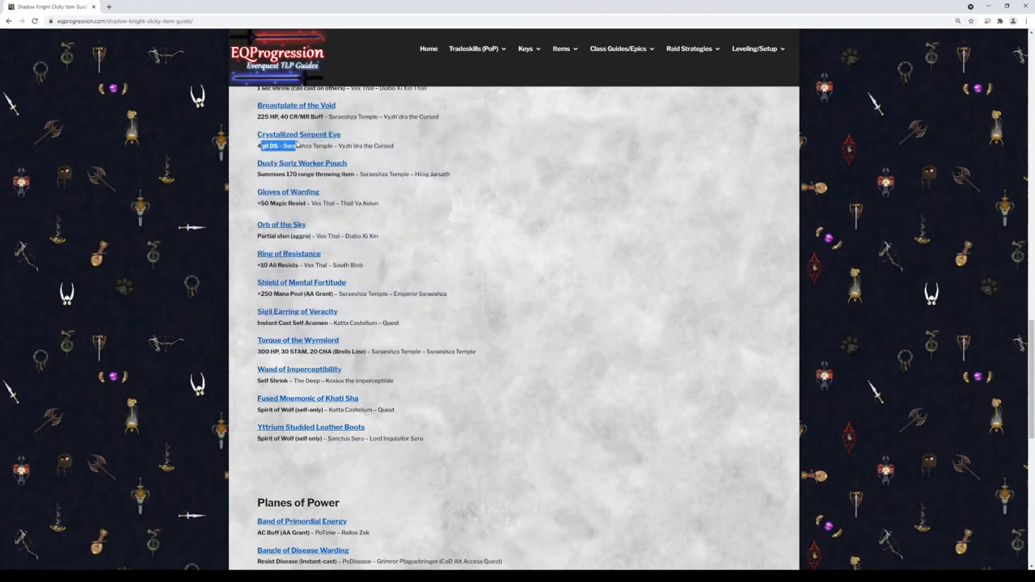
mouse_move(272, 145)
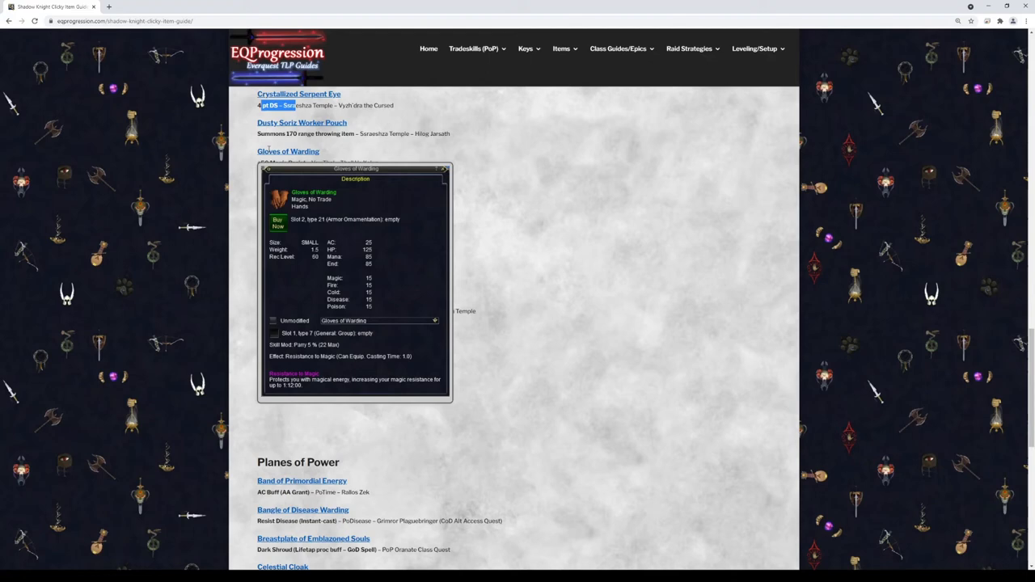
scroll("down", 3)
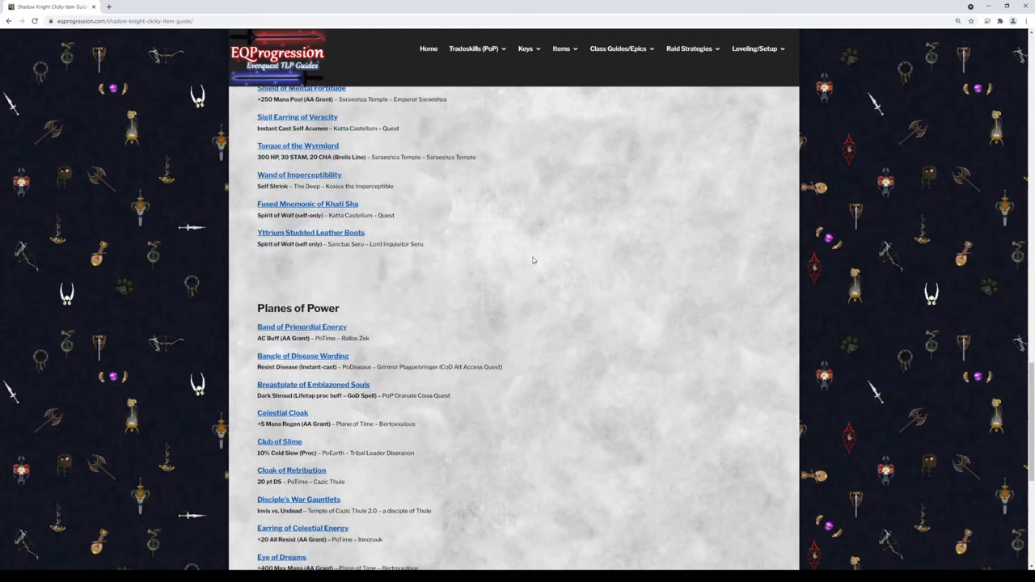
Select a word in the Tongue of the Wurmlord stats, hover Tiltrium Studded Leather Boots, and scroll down to Girdle of Intense Durability
scroll("down", 3)
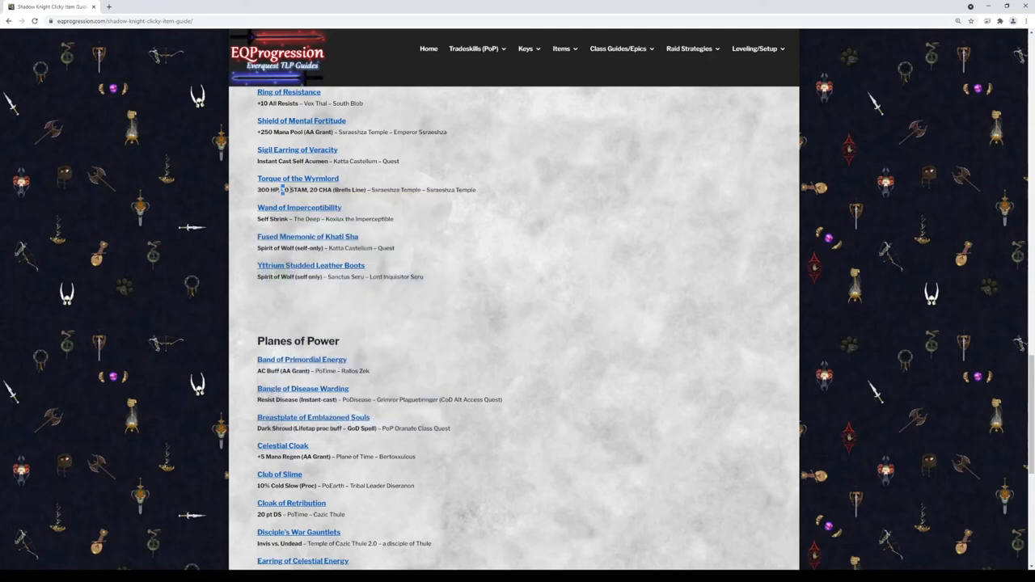
double_click(333, 190)
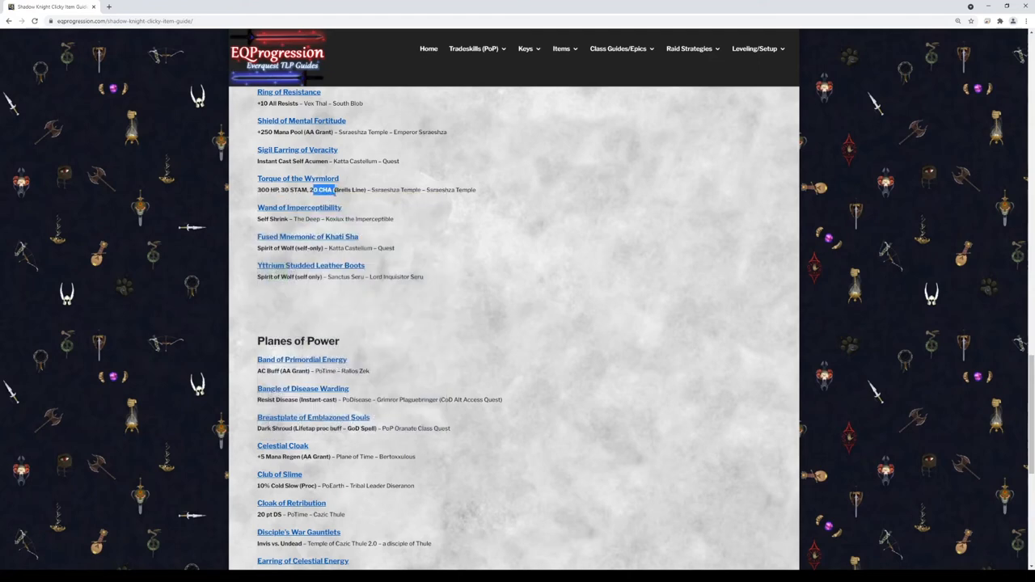
left_click(298, 178)
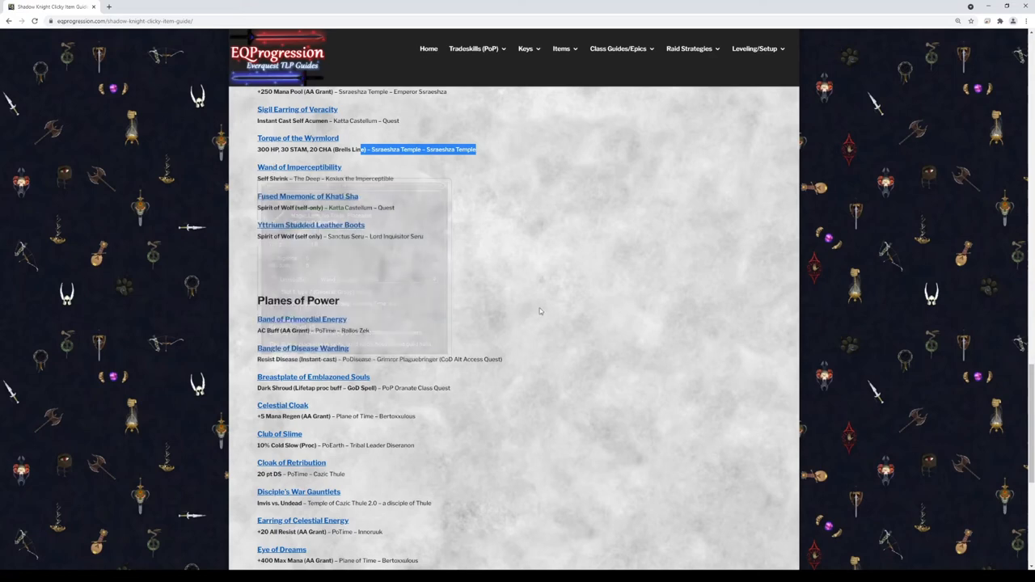
scroll("down", 3)
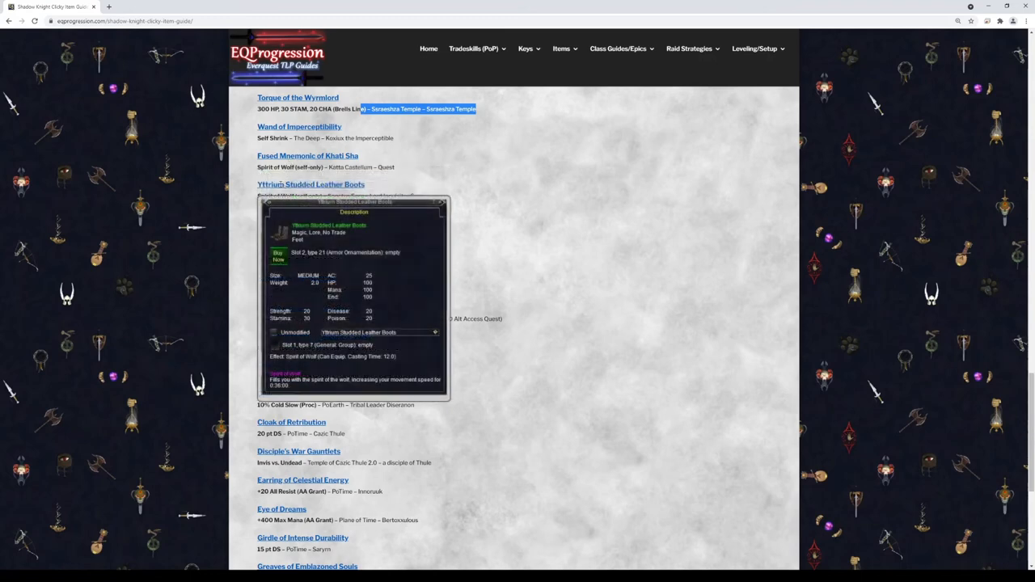
mouse_move(320, 156)
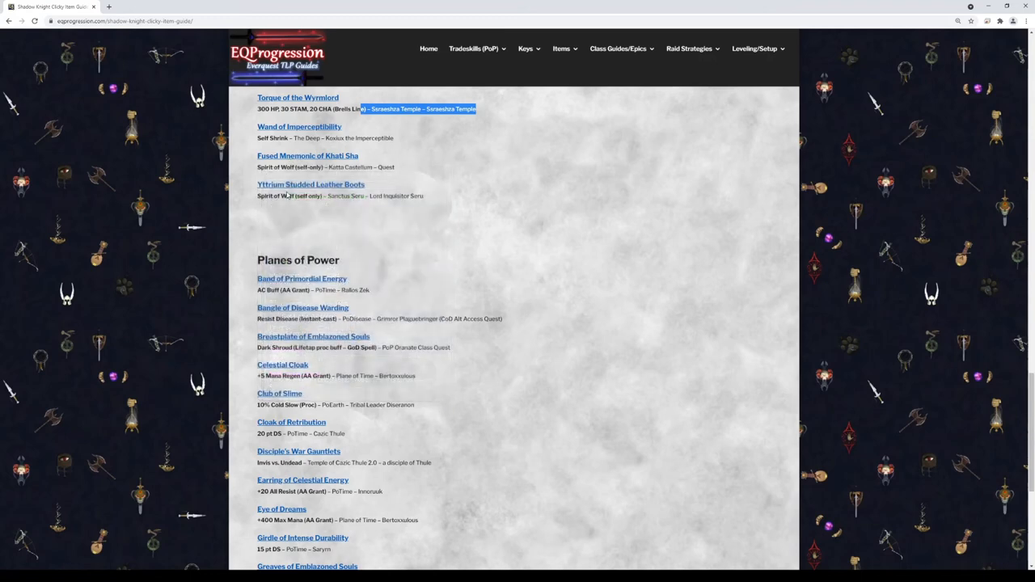
mouse_move(310, 184)
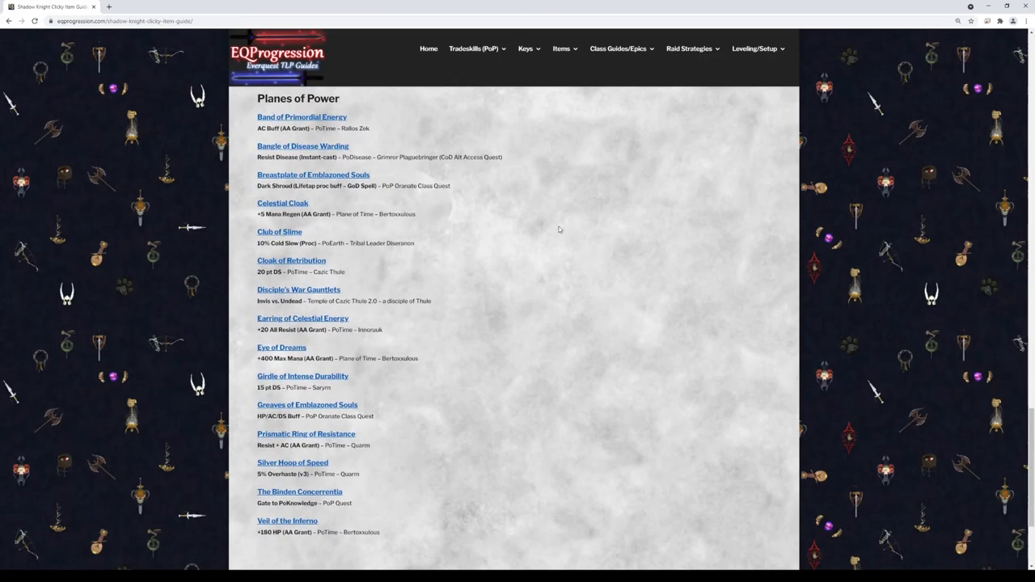
Hover Bangle of Disease Warding, Breastplate of Embalmed Souls and Eye of Dreams to show their tooltips near Lost Dungeons of Norrath
left_click(302, 116)
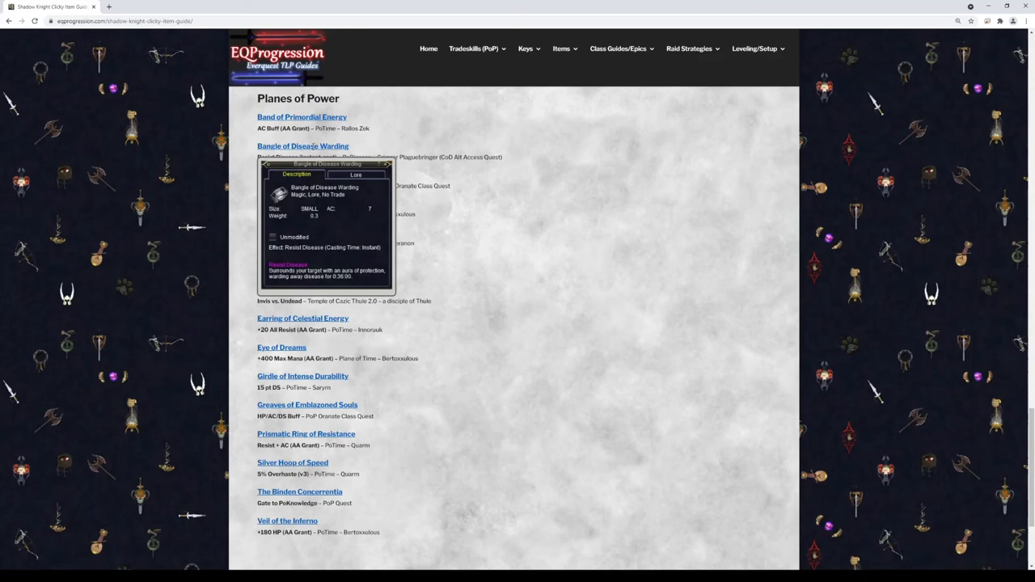
mouse_move(546, 200)
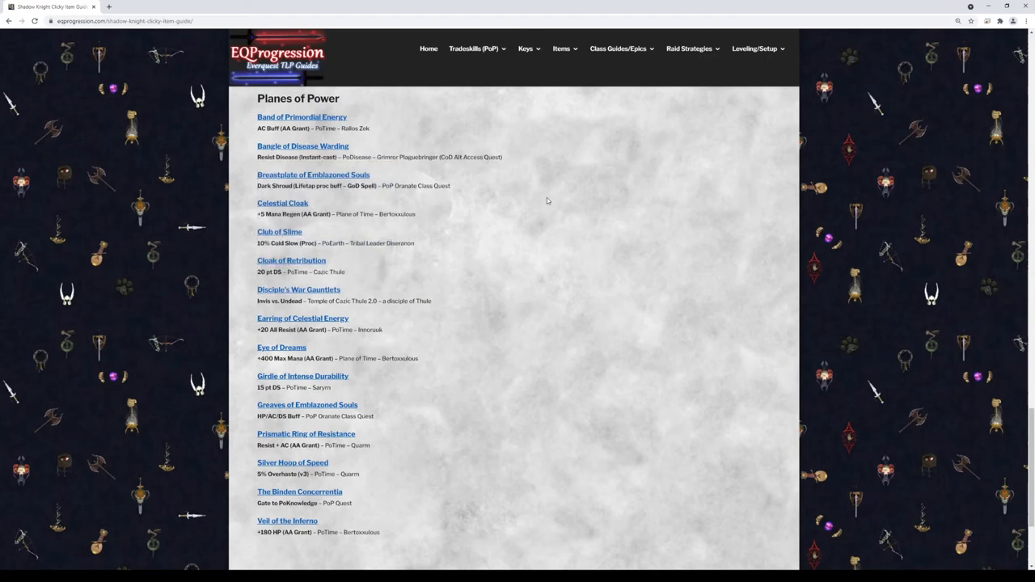
left_click(316, 175)
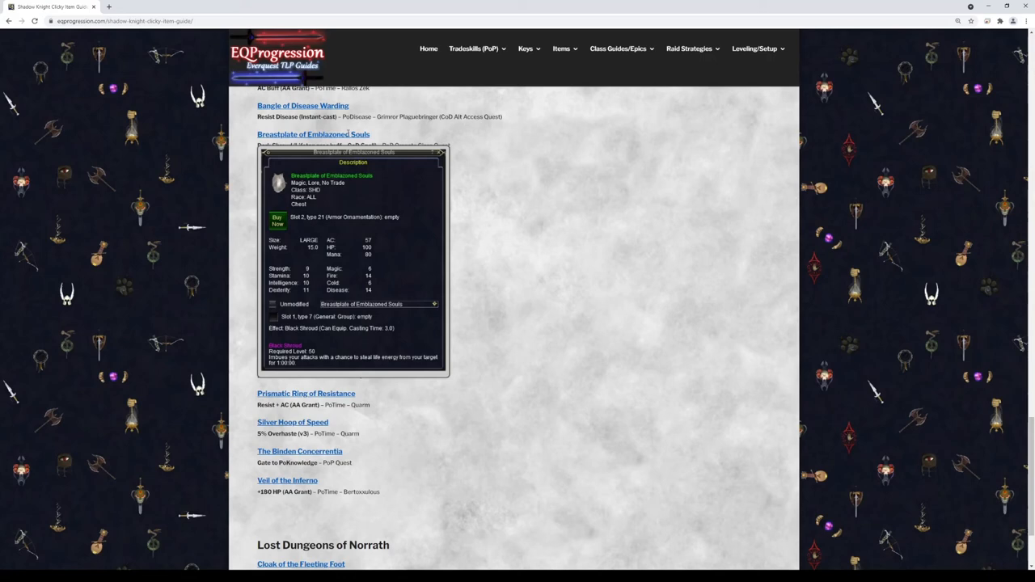
left_click(281, 162)
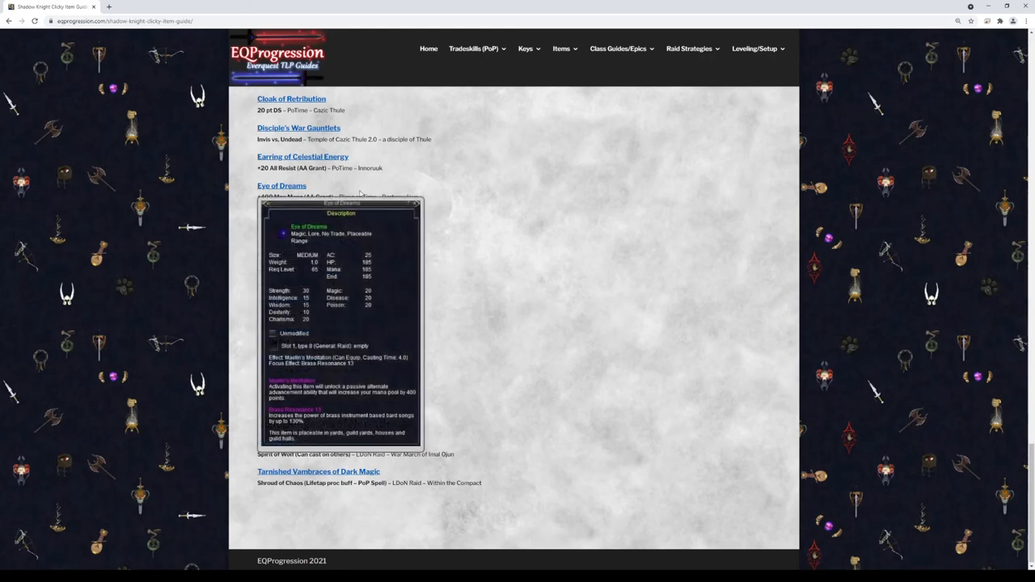
mouse_move(304, 214)
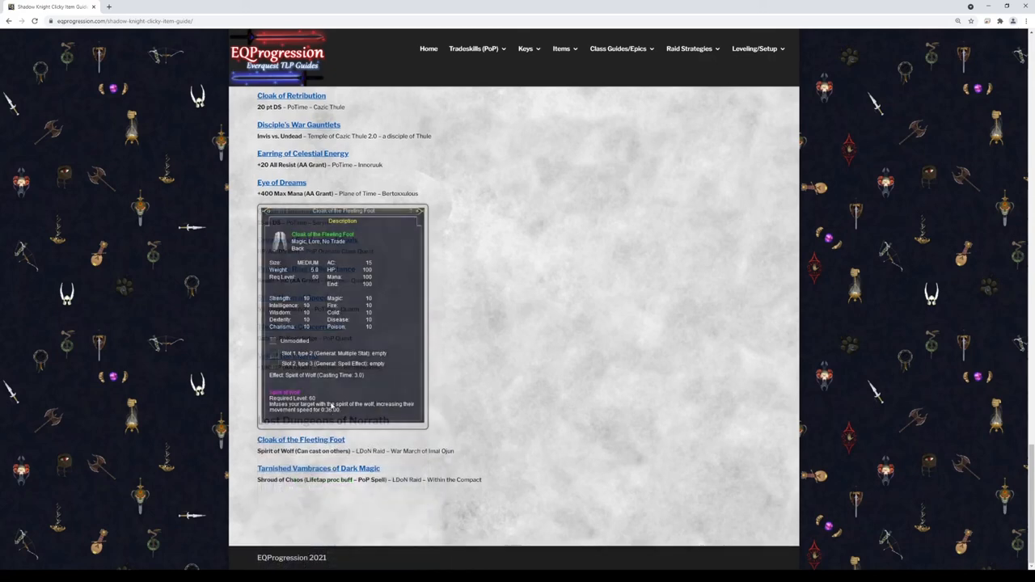
mouse_move(330, 405)
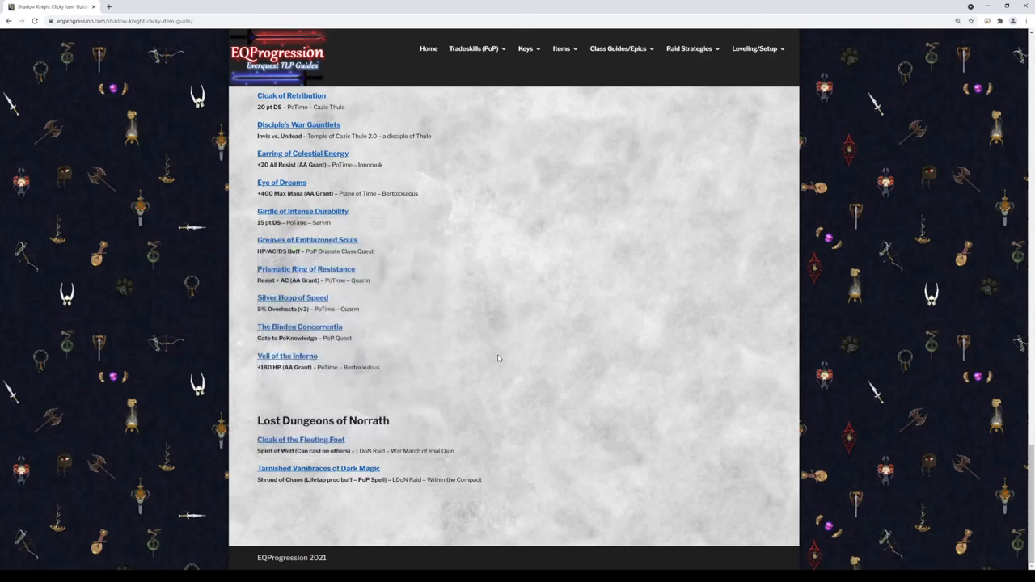
Hover Breastplate of Emblazoned Souls in the Planes of Power section to show its stats tooltip
left_click(313, 212)
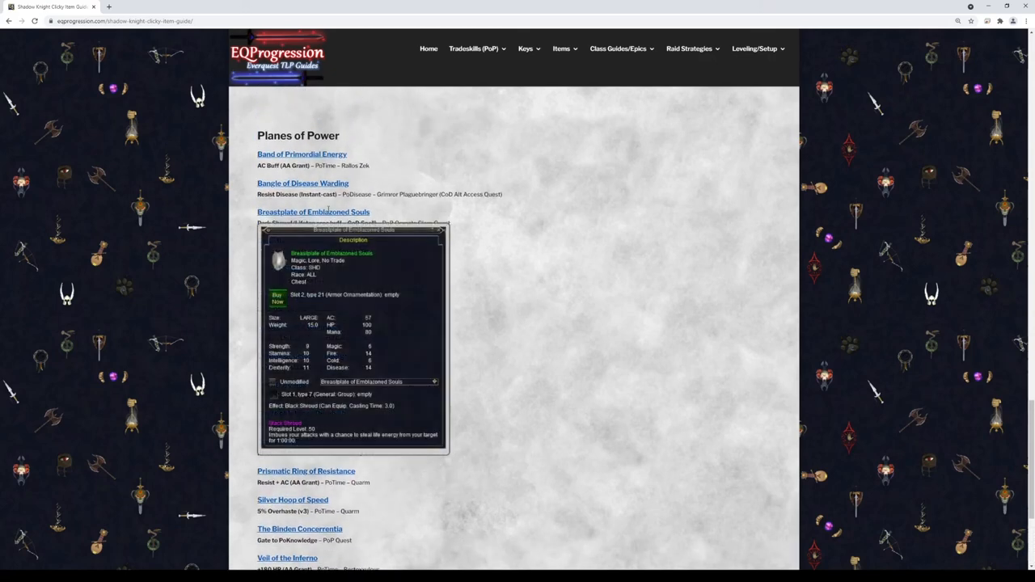